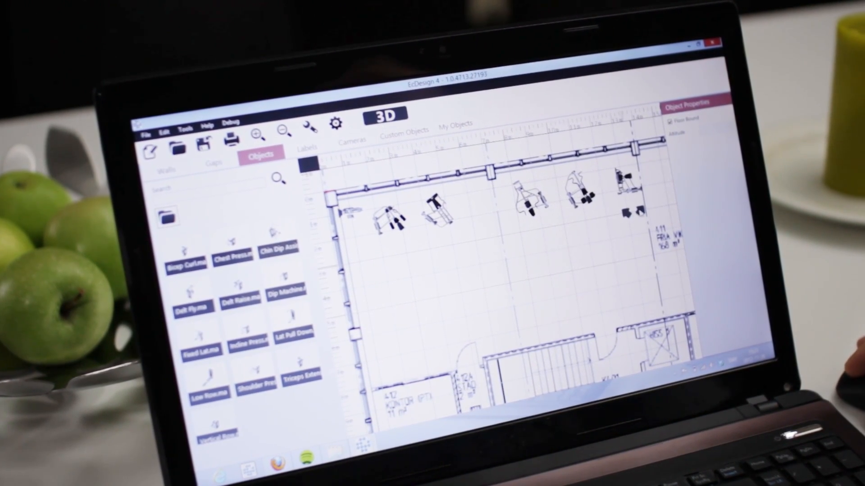
Open the gym floor plan as a rendered 3D walkthrough in EzDesign 4 Viewer.
click(385, 115)
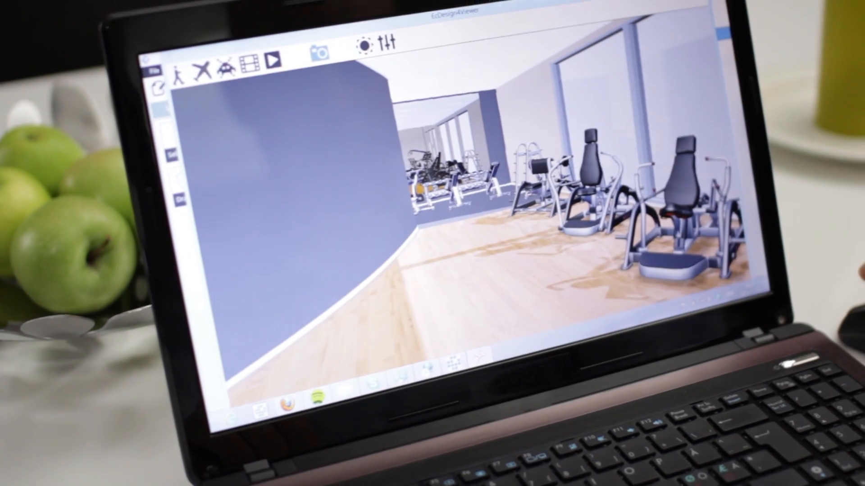